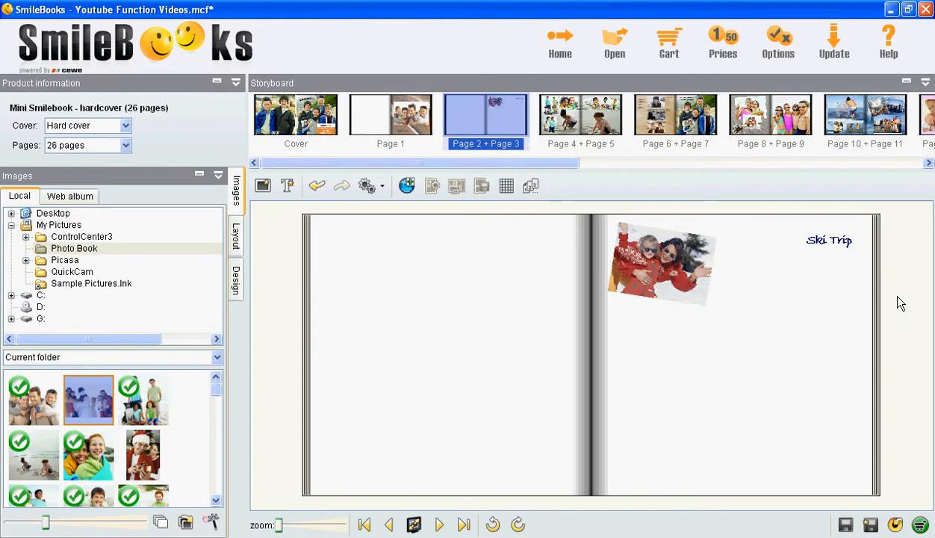
pyautogui.moveTo(387, 304)
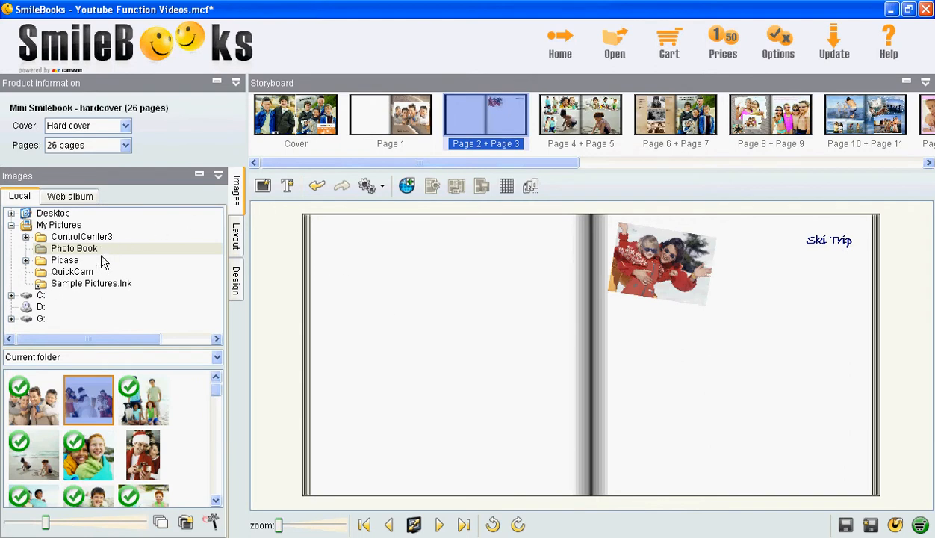
pyautogui.moveTo(90, 268)
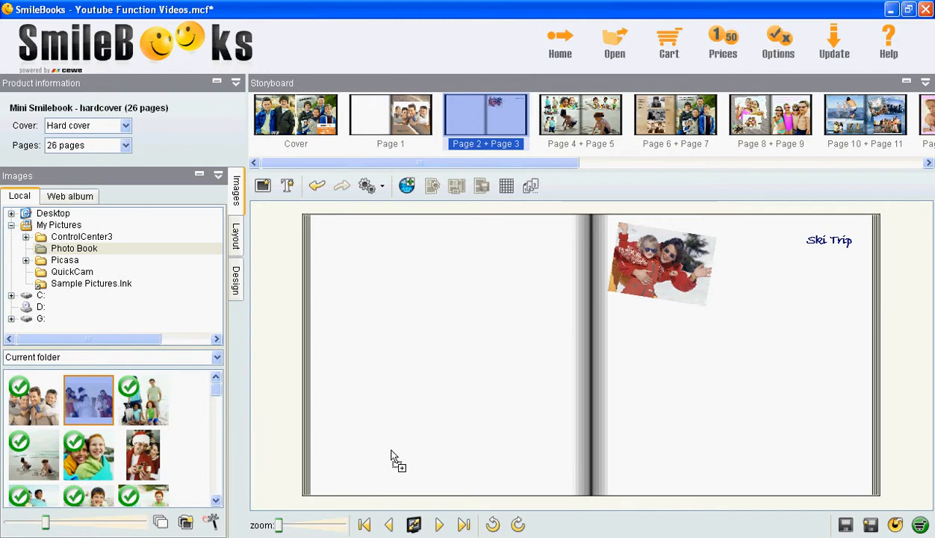
# Step: Drag the snowman family photo onto the left page of the spread and select it
pyautogui.moveTo(88, 398); pyautogui.dragTo(538, 396)
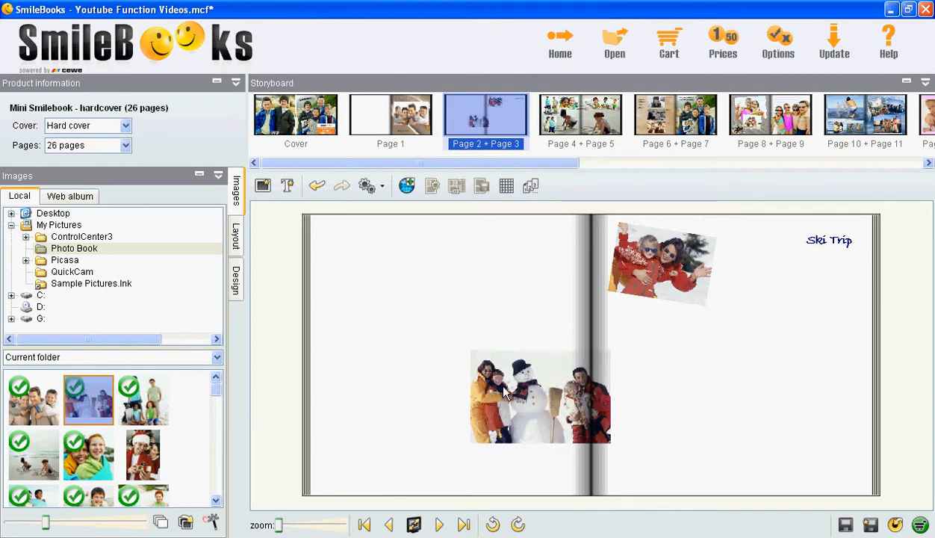
pyautogui.click(538, 396)
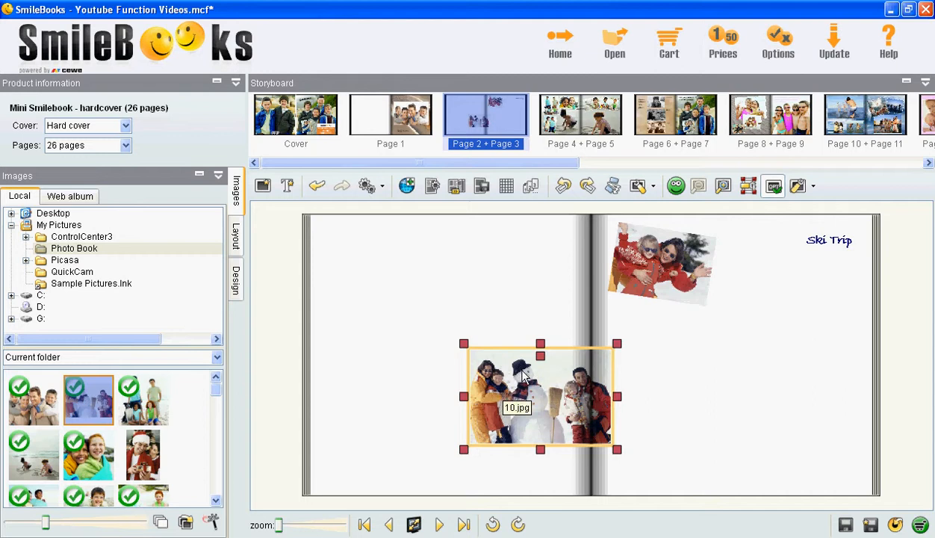
pyautogui.moveTo(798, 186)
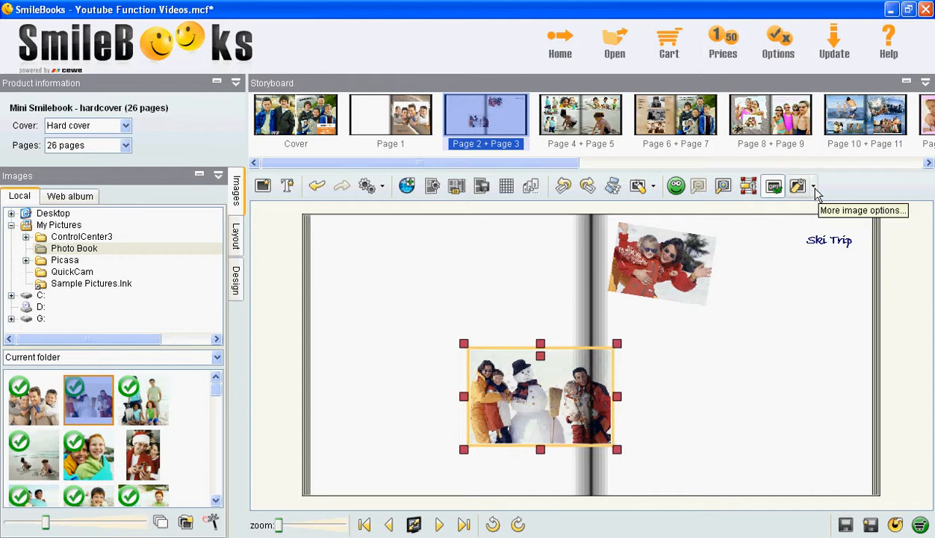
# Step: Use the snowman photo as the background image for the whole Page 2–3 spread
pyautogui.click(812, 185)
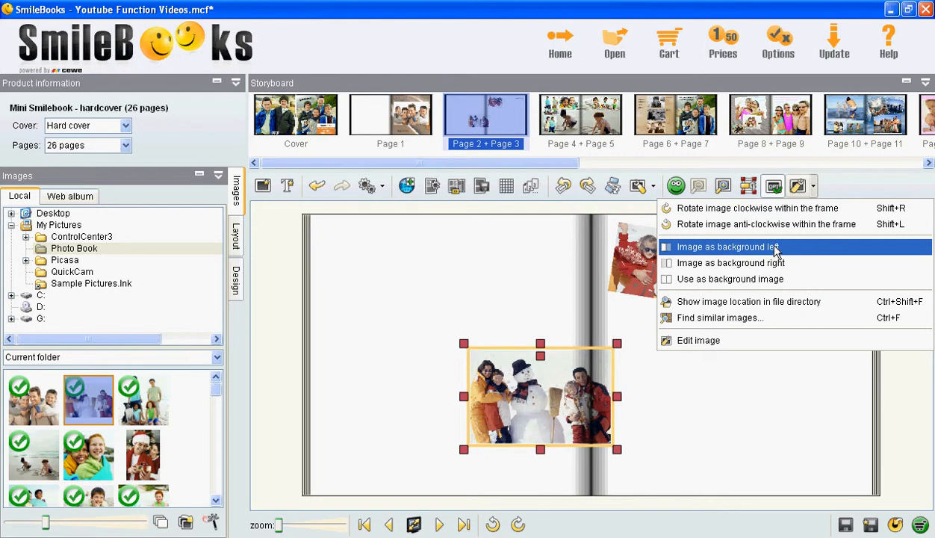
pyautogui.moveTo(777, 258)
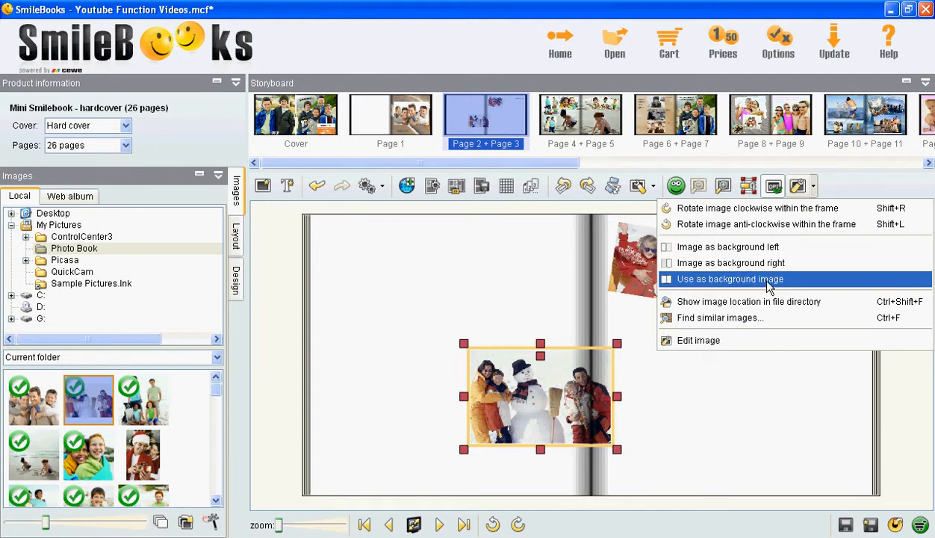
pyautogui.click(730, 279)
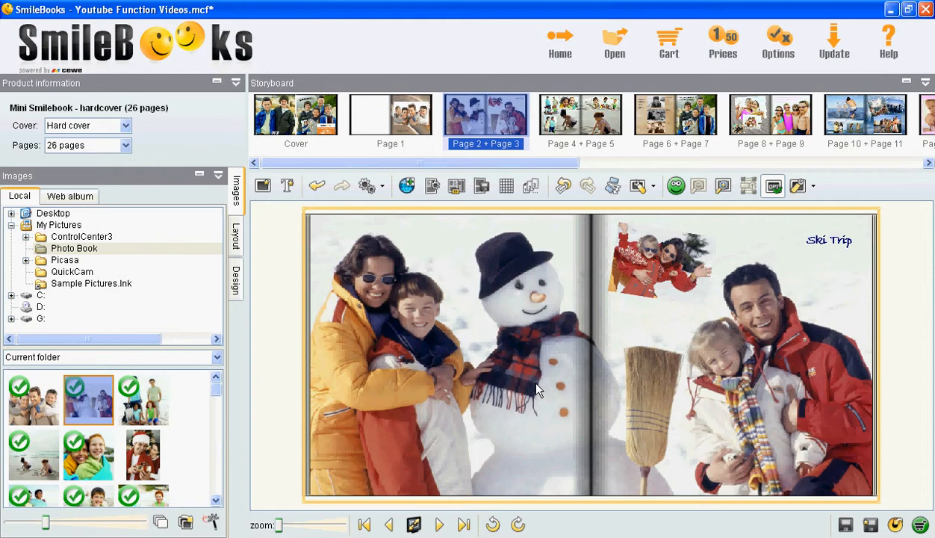
pyautogui.moveTo(680, 319)
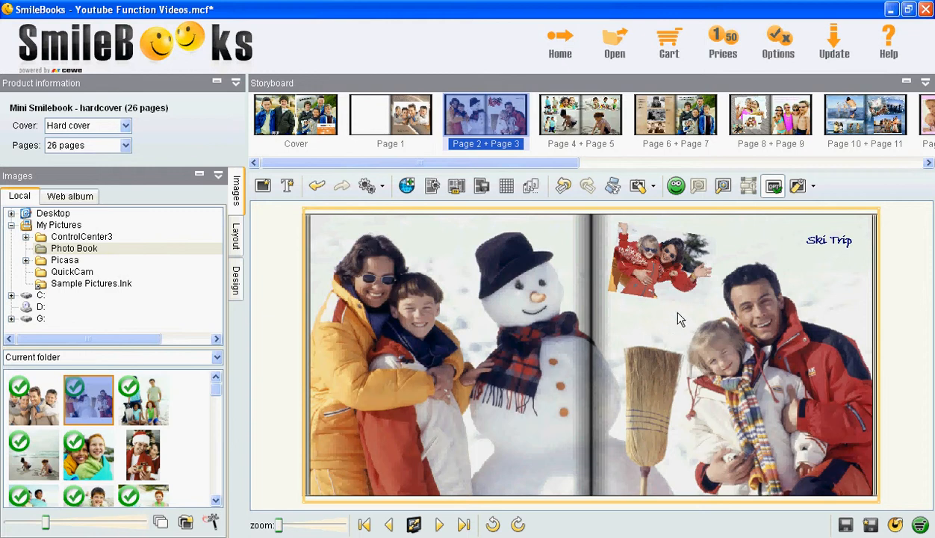
pyautogui.moveTo(680, 320)
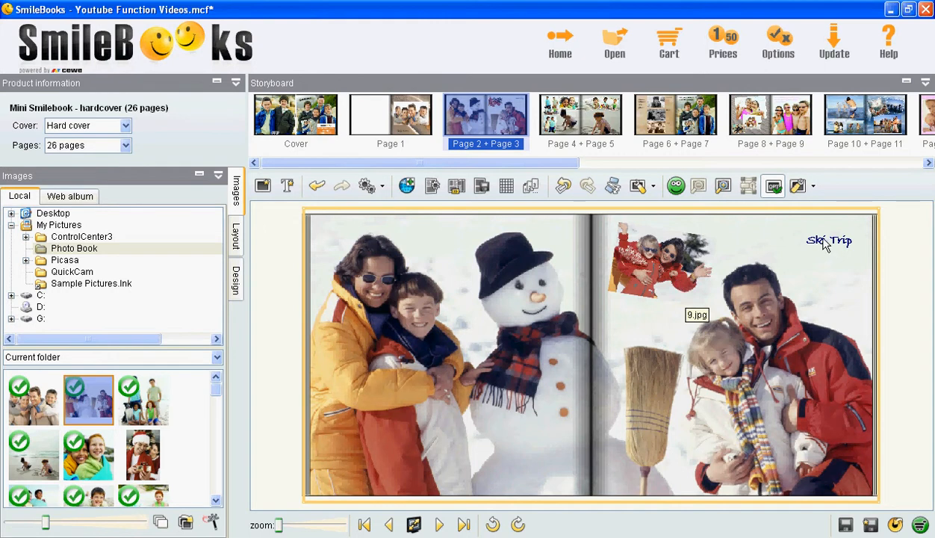
pyautogui.moveTo(855, 252)
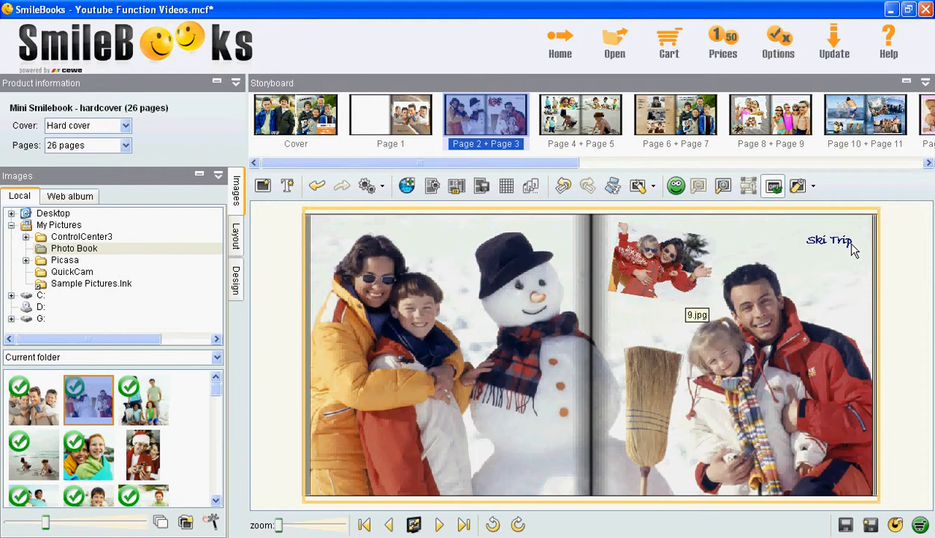
pyautogui.moveTo(829, 212)
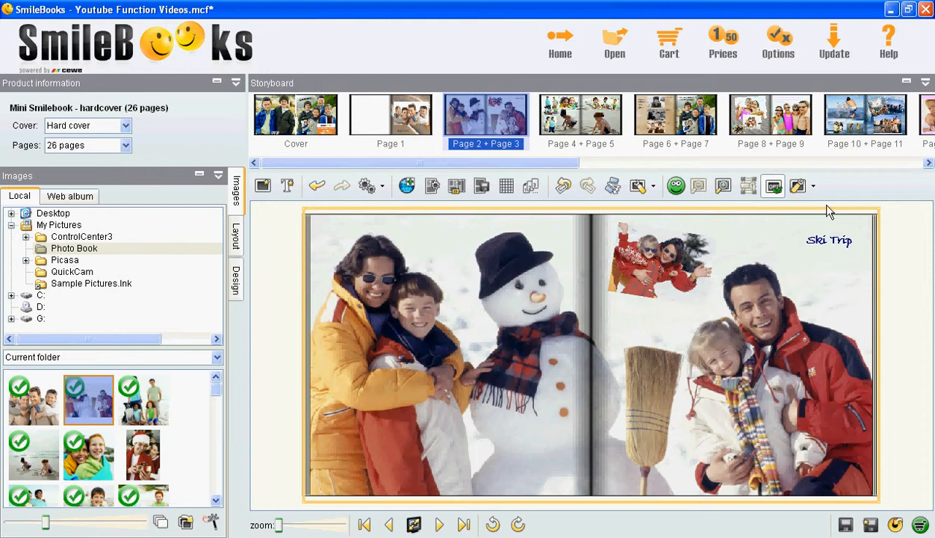
pyautogui.moveTo(837, 224)
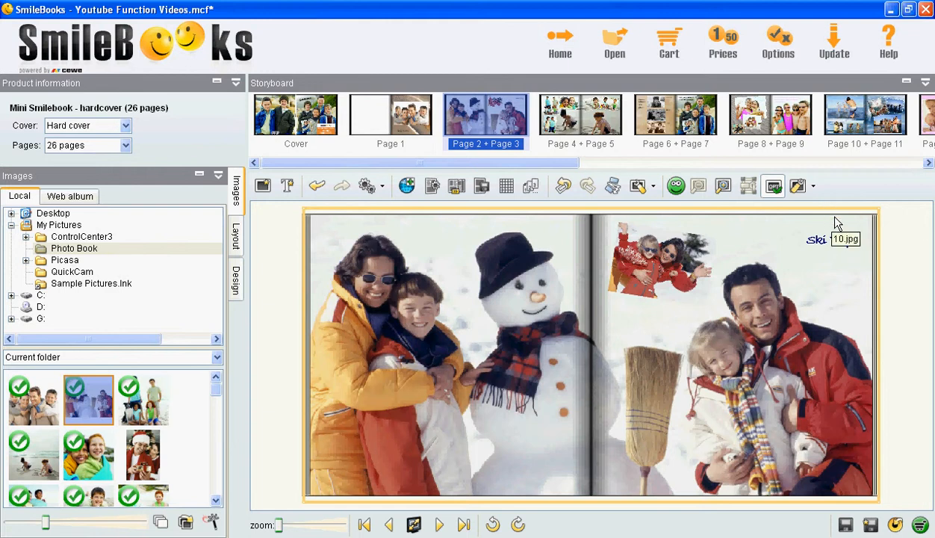